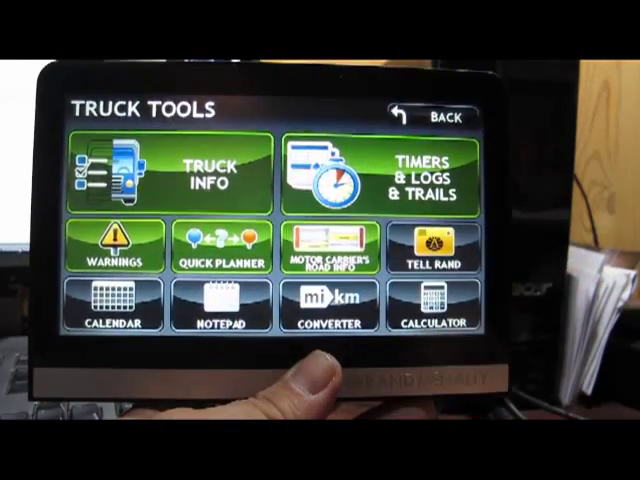
Return to the TND 710 main menu and briefly show the map view.
left_click(432, 244)
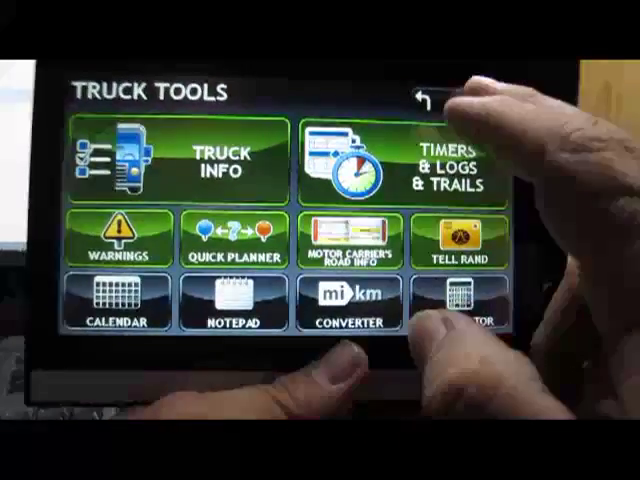
left_click(428, 96)
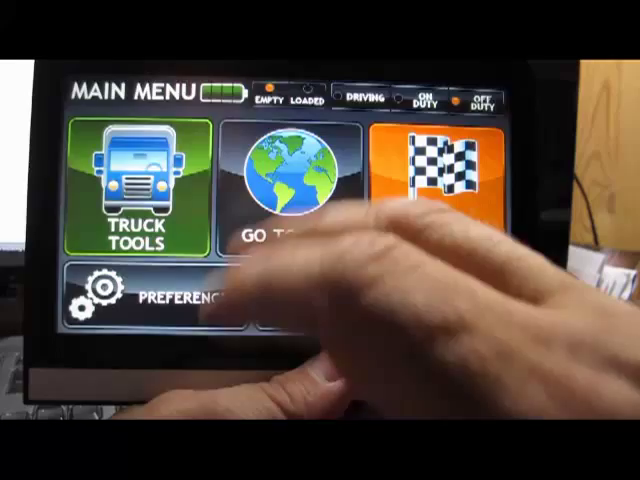
left_click(284, 180)
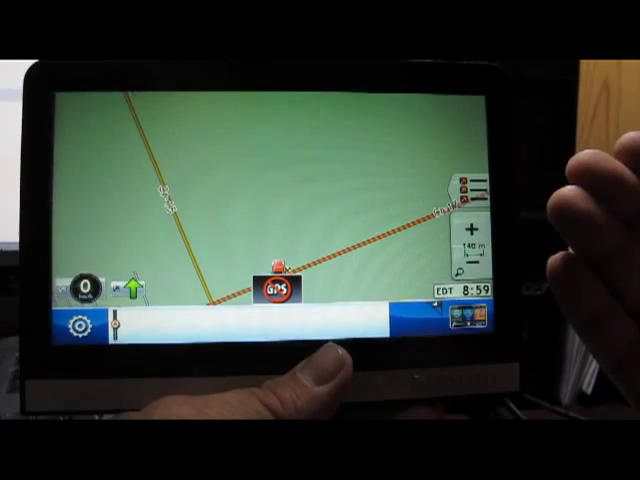
left_click(280, 290)
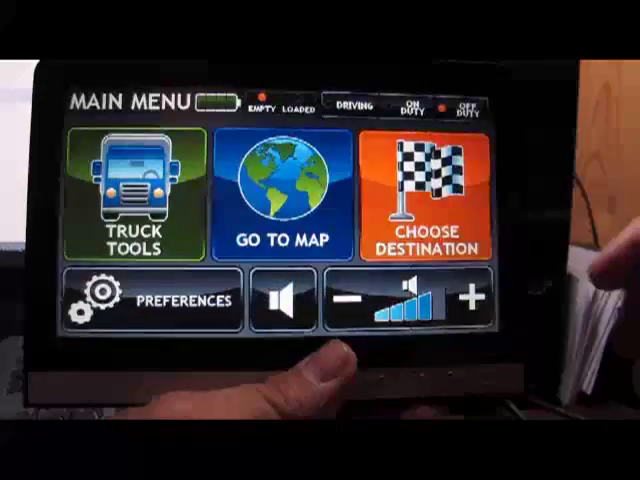
From Truck Tools, bring up the Tell Rand McNally map-problem reporting screen.
left_click(136, 196)
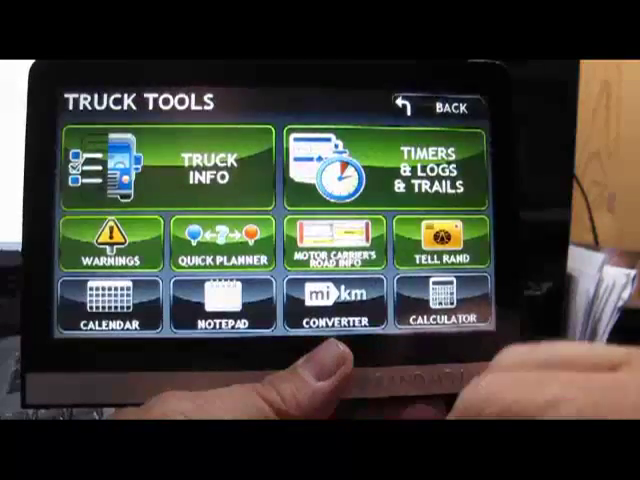
left_click(440, 244)
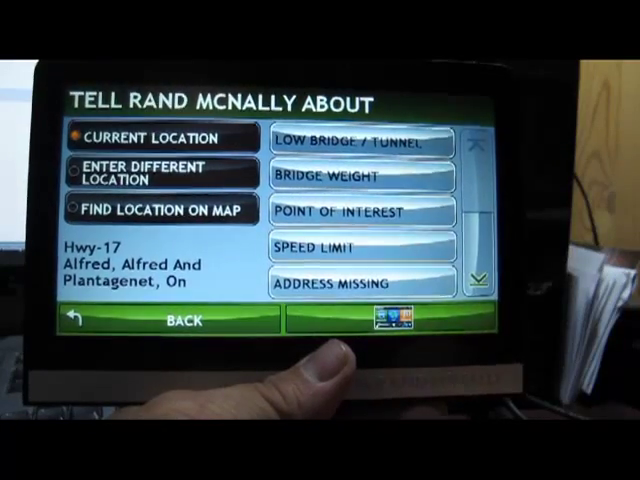
left_click(340, 176)
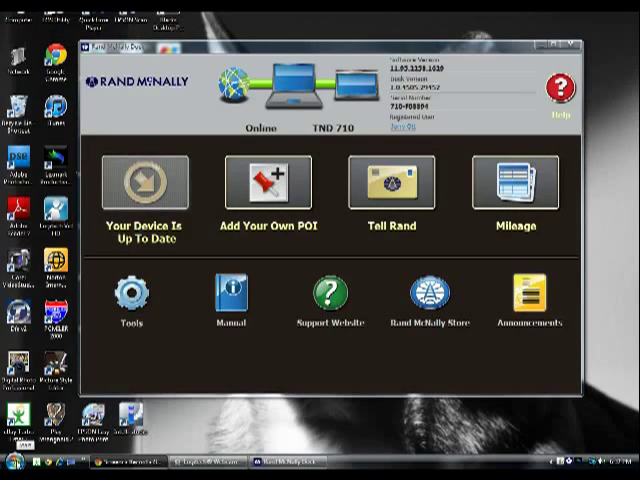
Show the computer's drive list with the connected IntelliRoute TND 710.
left_click(10, 472)
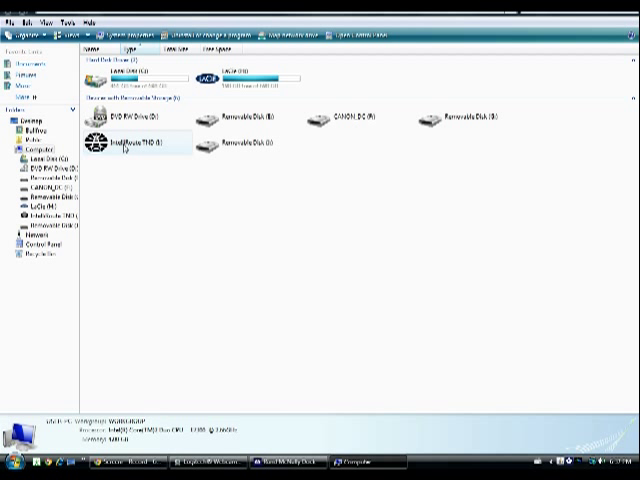
Browse the folders and files on the IntelliRoute TND 710 drive in Explorer.
double_click(132, 146)
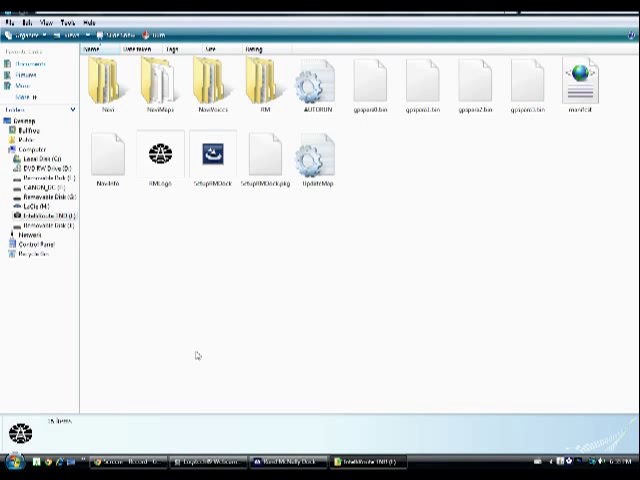
mouse_move(218, 204)
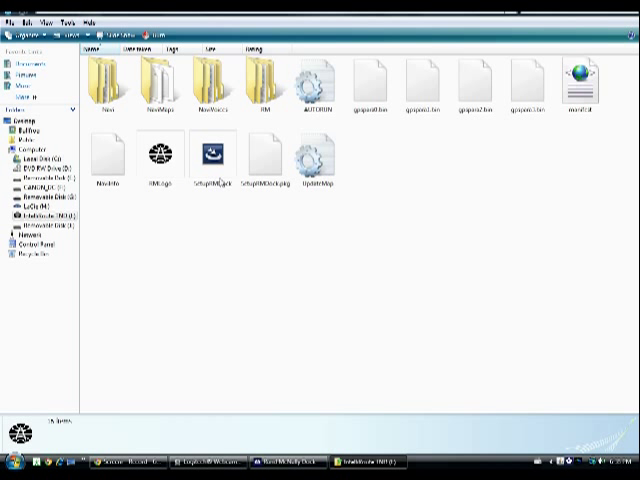
mouse_move(204, 160)
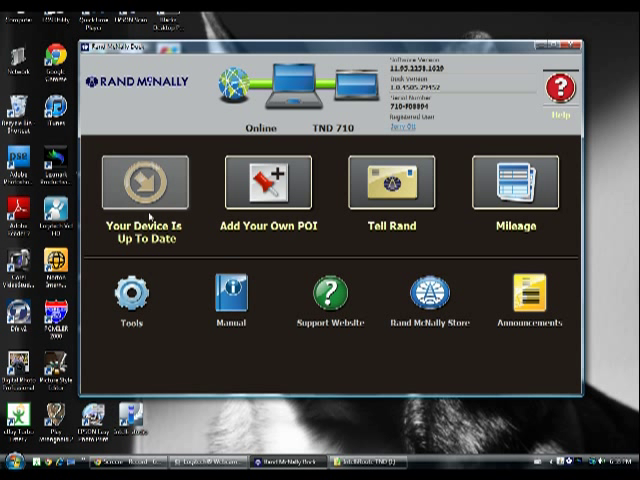
mouse_move(150, 212)
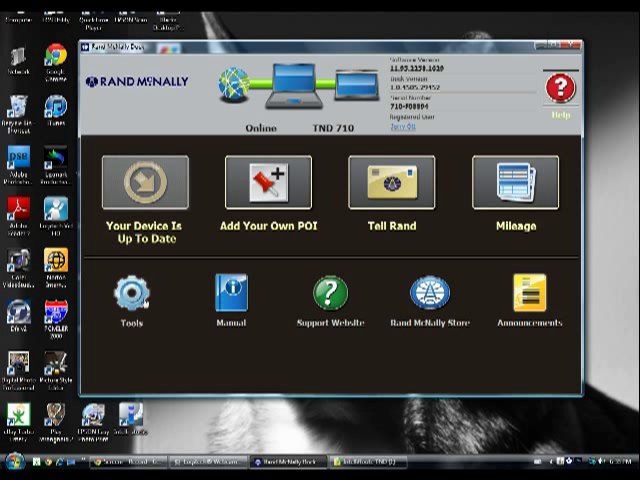
mouse_move(140, 304)
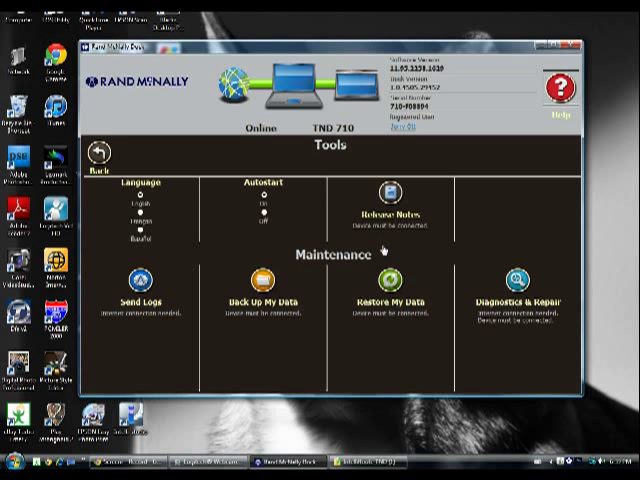
View the device software release notes from the Tools page.
left_click(384, 192)
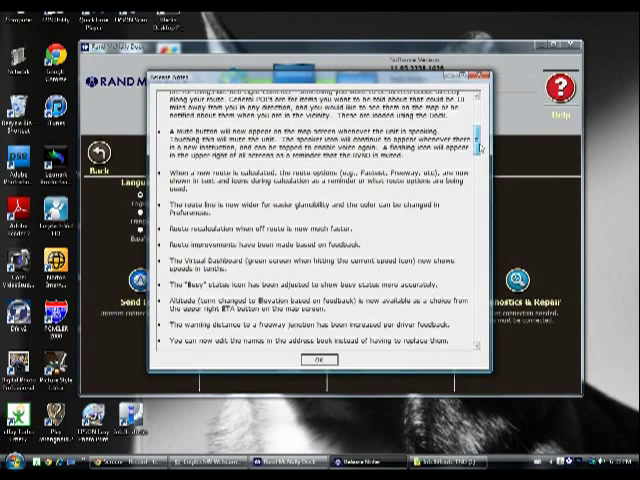
scroll("down", 3)
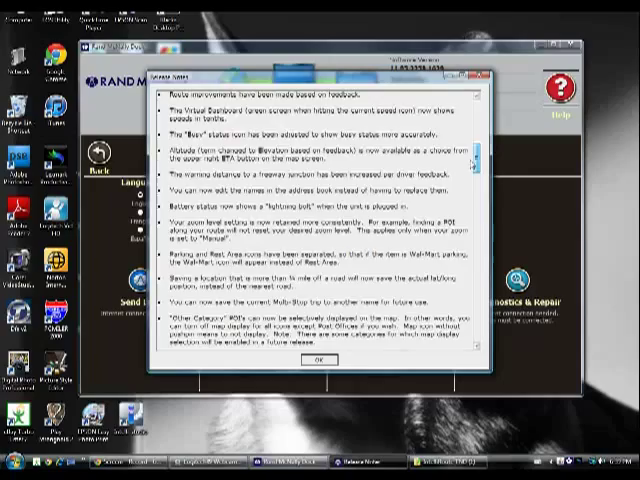
scroll("down", 3)
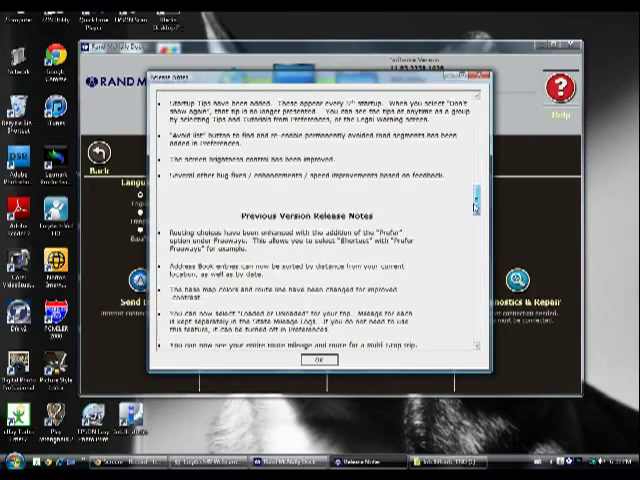
scroll("down", 3)
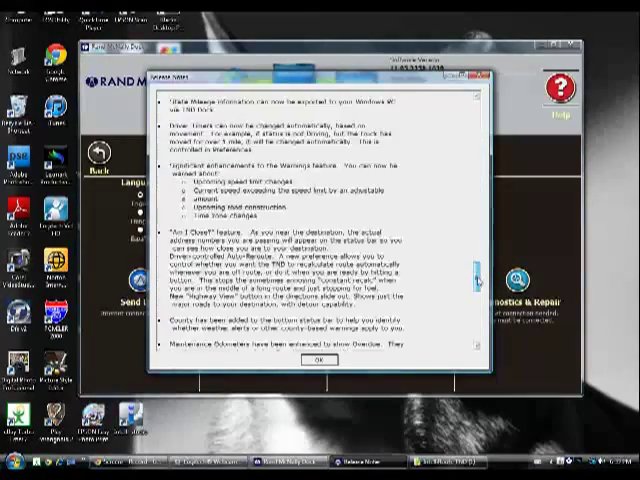
scroll("down", 3)
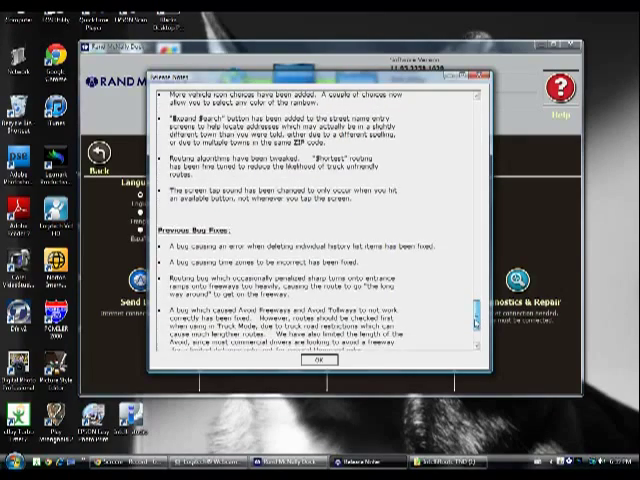
scroll("down", 3)
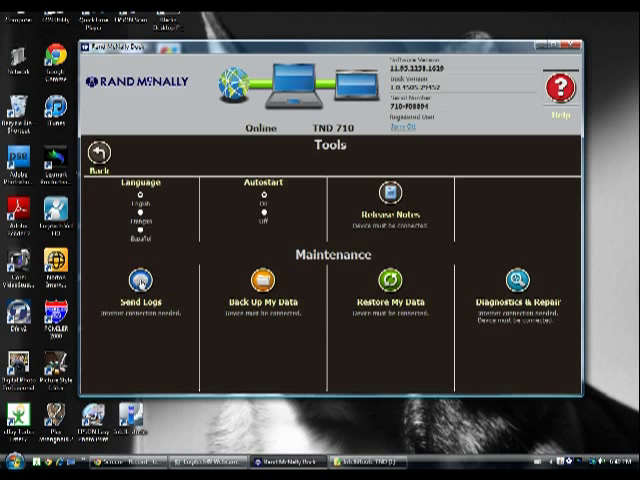
Bring up the Send Logs page with its problem-description box.
left_click(138, 278)
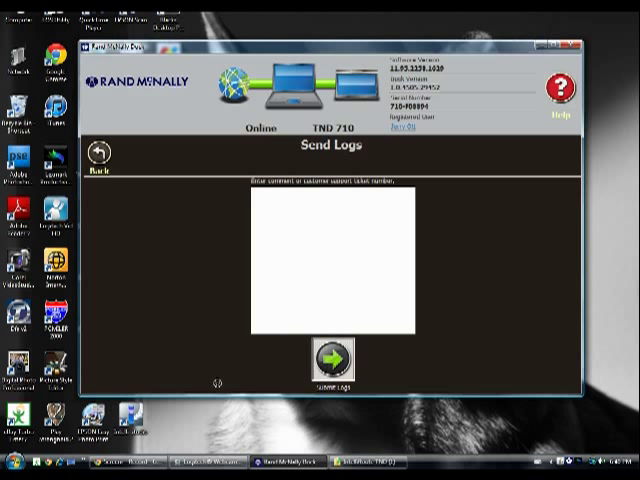
Send the device logs to Rand McNally and return to the Dock home screen.
left_click(334, 360)
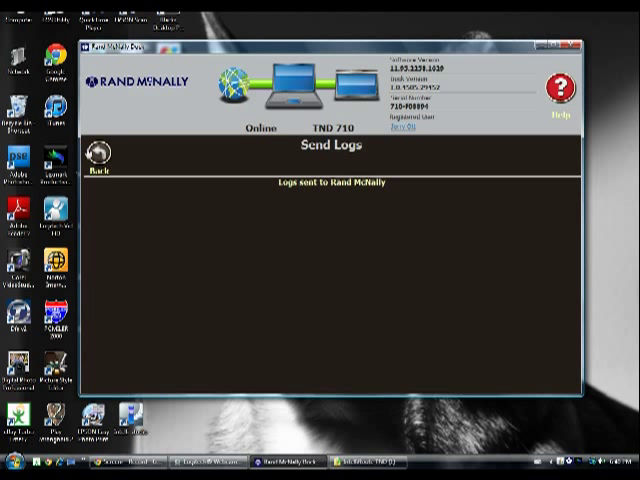
left_click(96, 156)
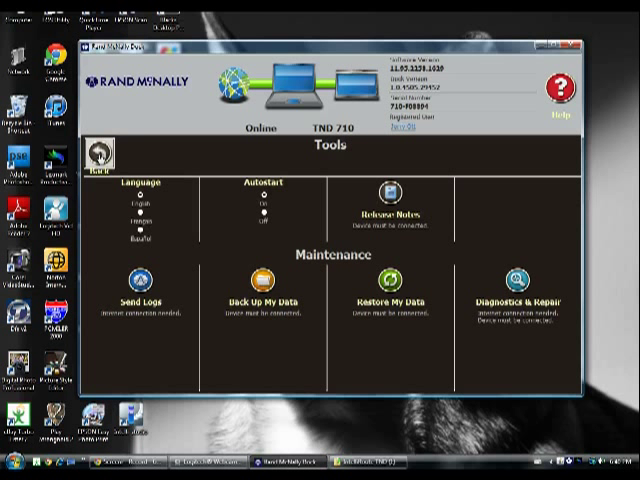
left_click(96, 158)
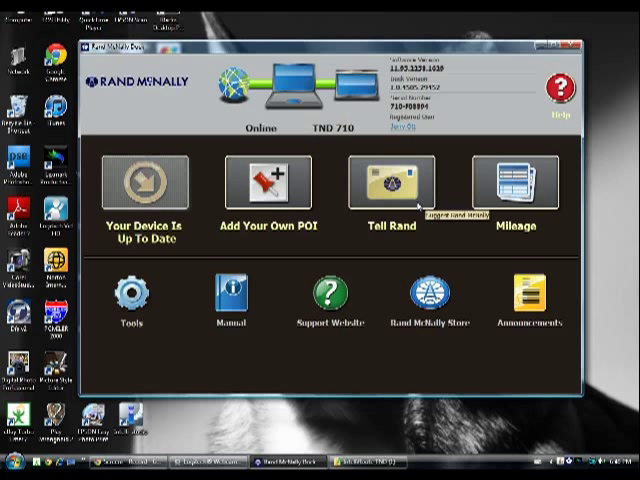
mouse_move(416, 224)
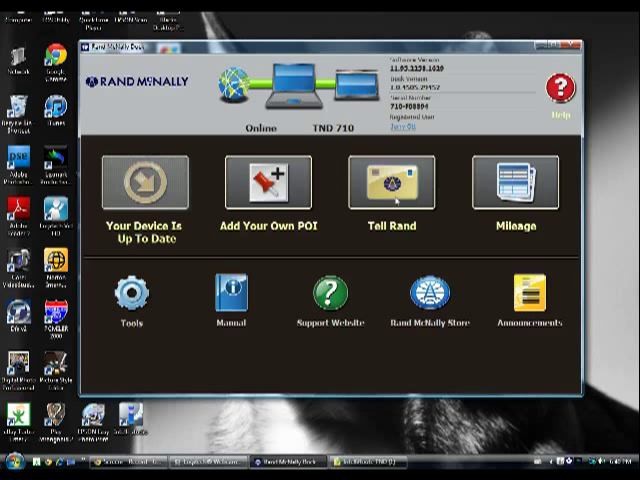
mouse_move(392, 208)
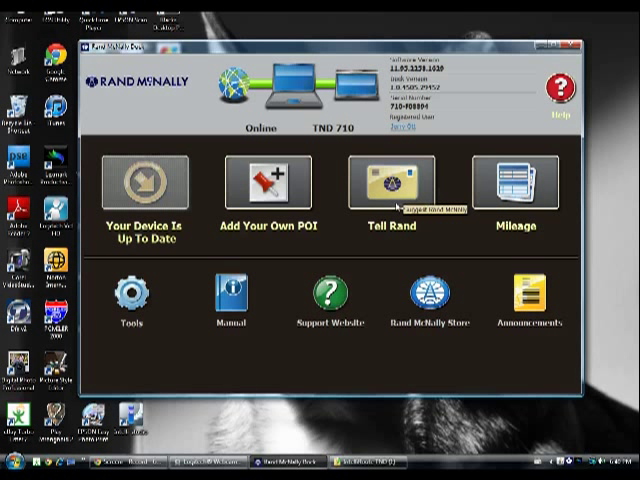
left_click(402, 184)
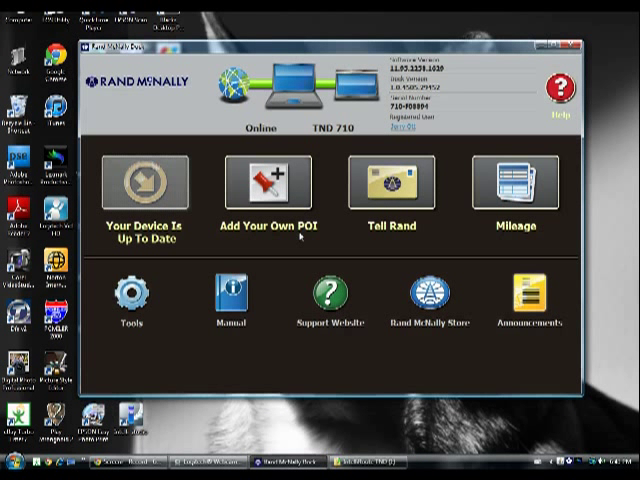
mouse_move(302, 240)
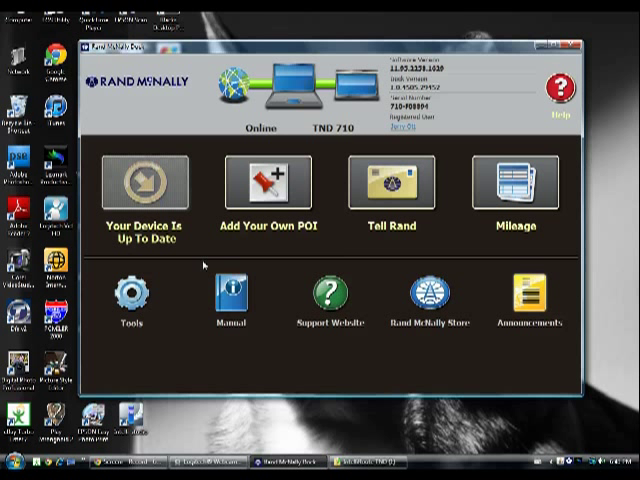
mouse_move(206, 272)
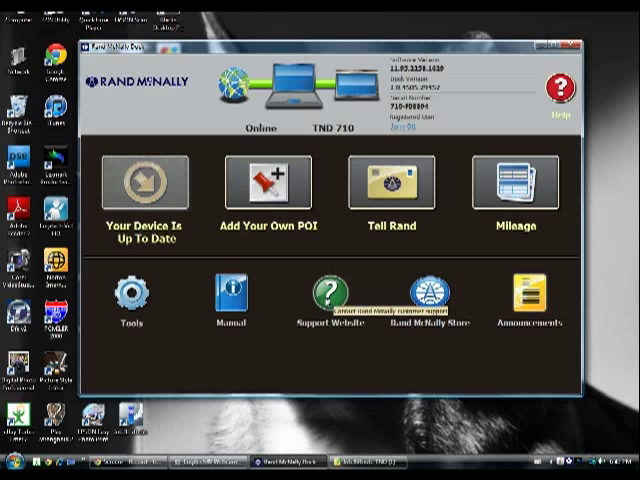
mouse_move(476, 310)
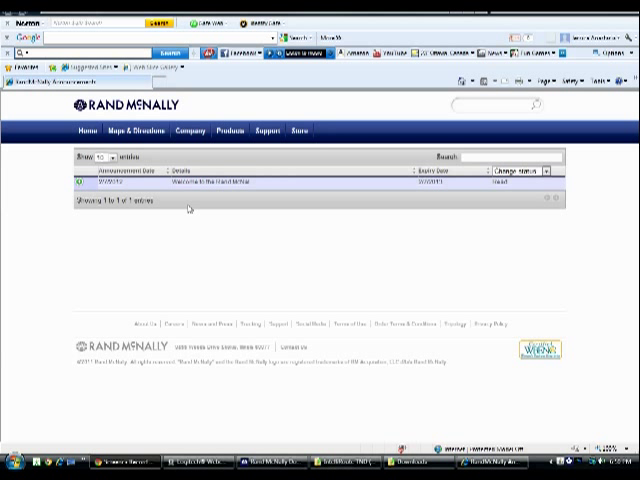
mouse_move(116, 222)
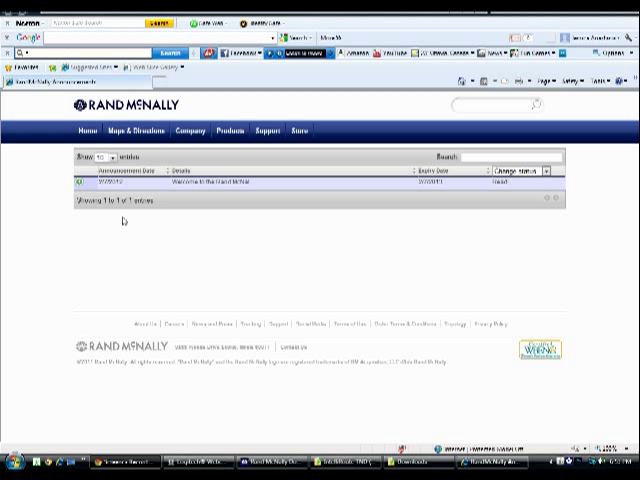
mouse_move(200, 190)
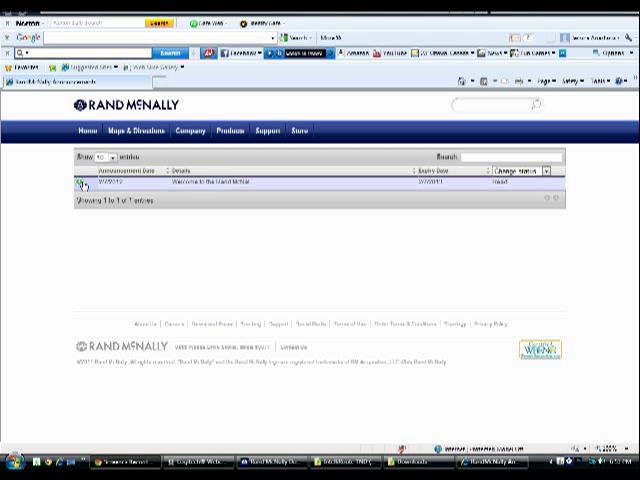
View the website's announcements page with its single welcome-to-the-Dock entry.
left_click(80, 188)
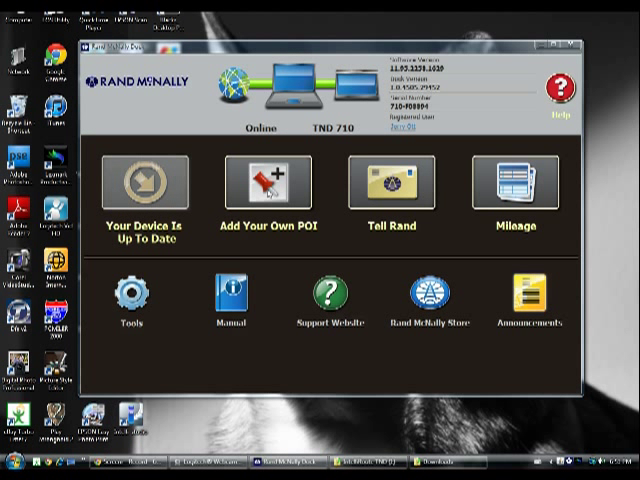
View the Add Your Own POI options, ending on Rand McNally's TND FAQ support page.
left_click(264, 184)
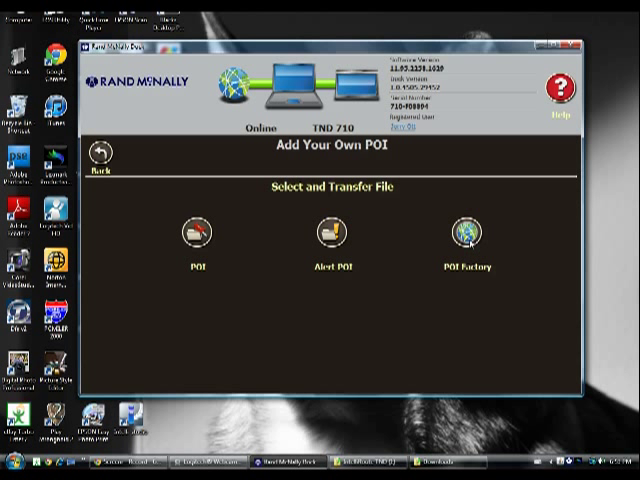
left_click(328, 236)
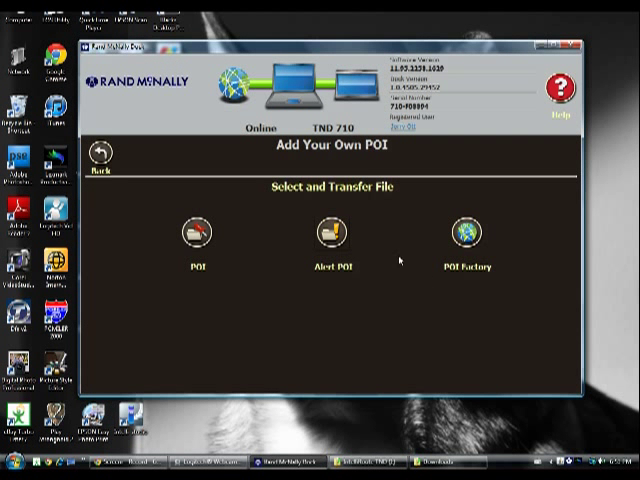
left_click(196, 232)
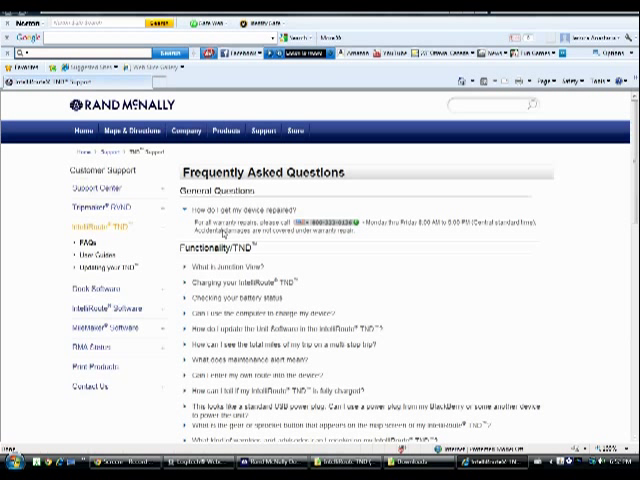
mouse_move(410, 190)
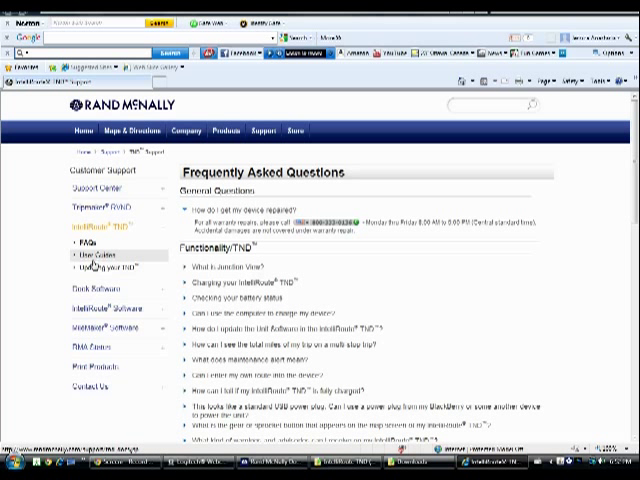
mouse_move(120, 384)
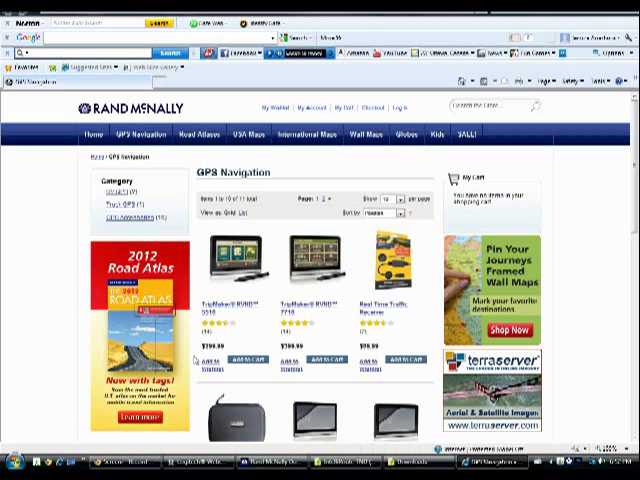
Scroll through the GPS Navigation store product listings.
scroll("down", 3)
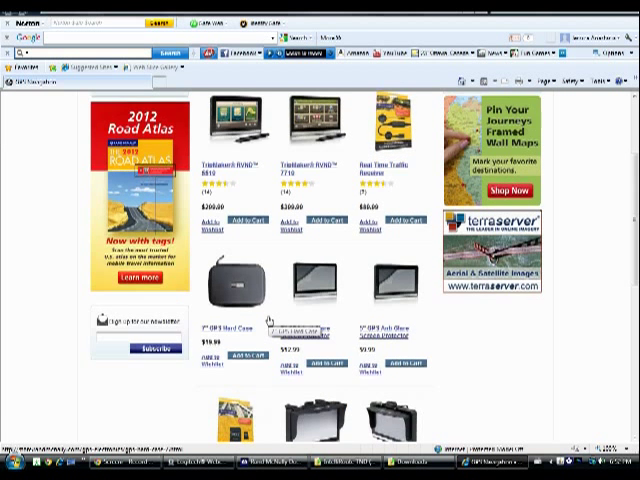
scroll("down", 3)
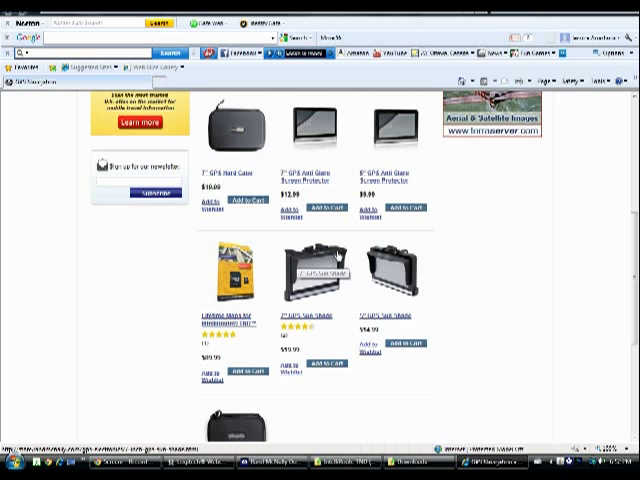
scroll("down", 3)
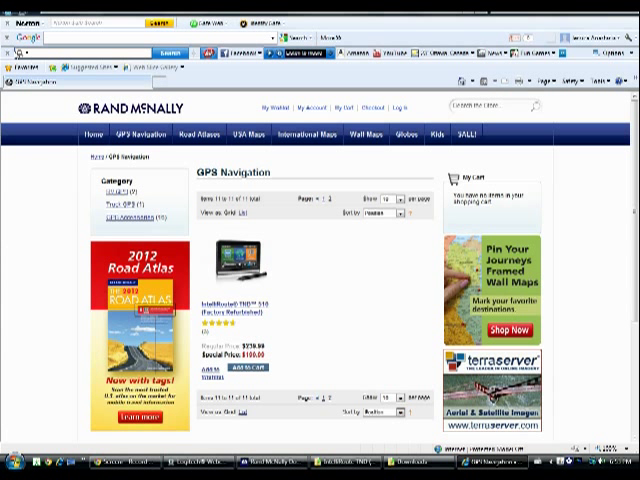
mouse_move(516, 118)
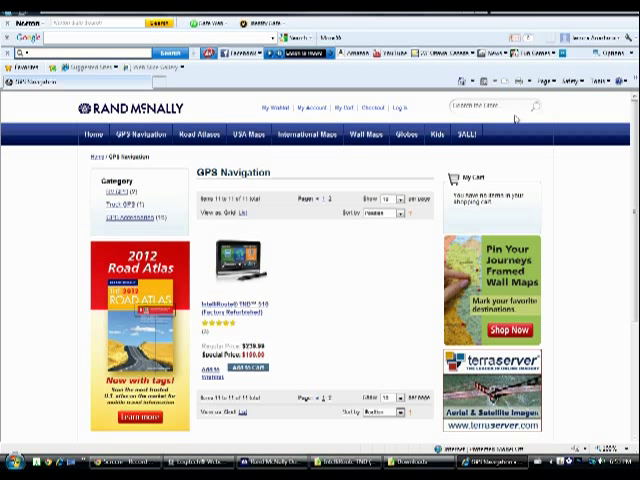
mouse_move(172, 188)
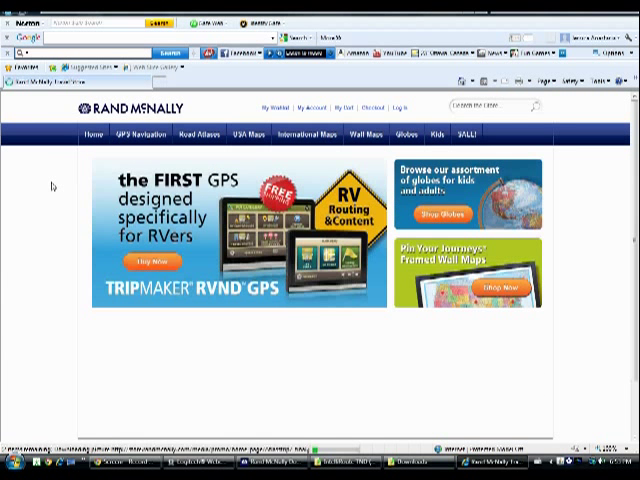
Reach the Lifetime Maps for IntelliRoute TND product page via Truck GPS and GPS Accessories.
left_click(138, 132)
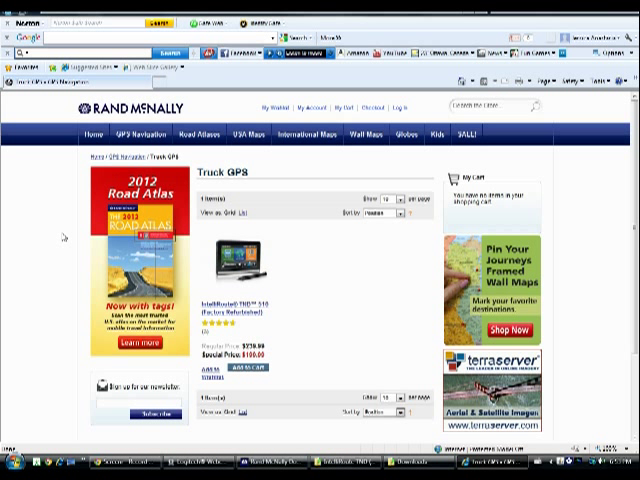
left_click(124, 132)
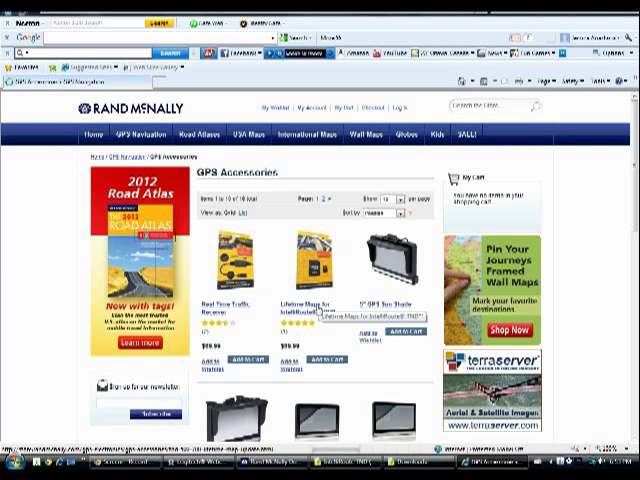
left_click(316, 304)
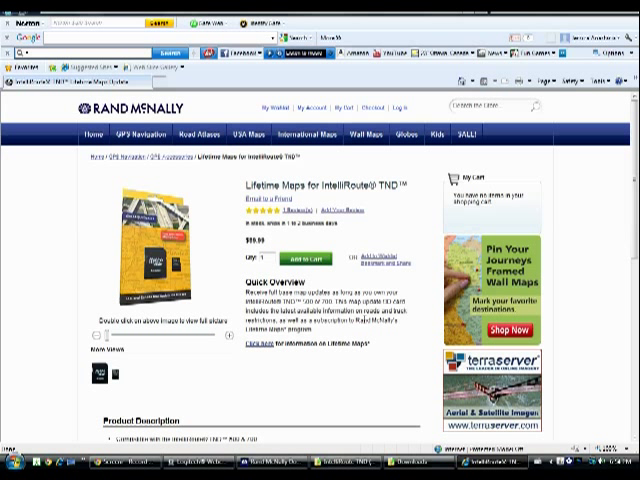
mouse_move(310, 340)
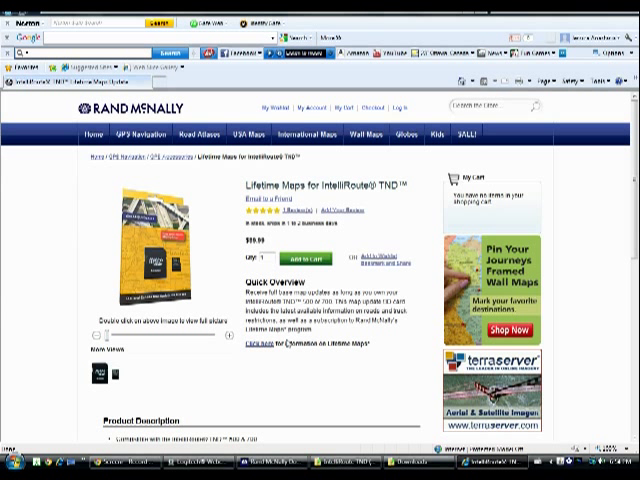
mouse_move(288, 368)
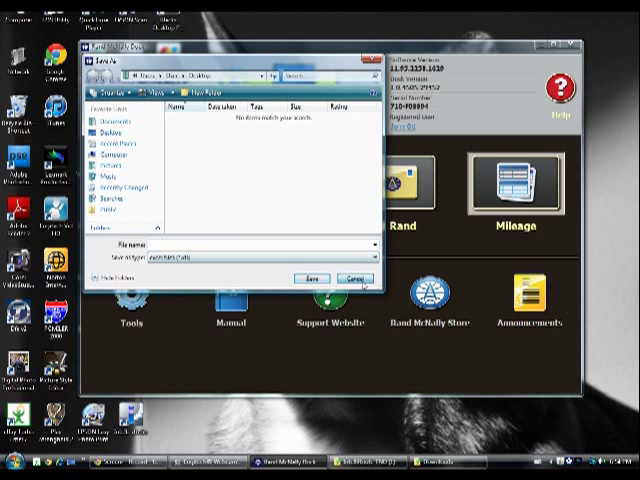
Cancel the Save As dialog, visit the Tools and maintenance page, and return to the Dock home screen.
left_click(352, 278)
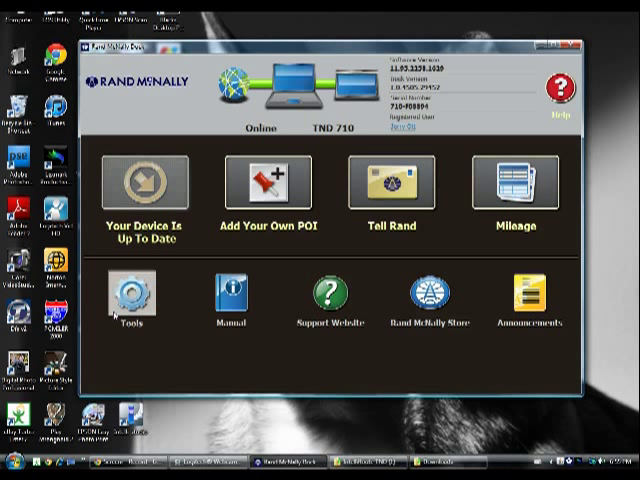
left_click(130, 296)
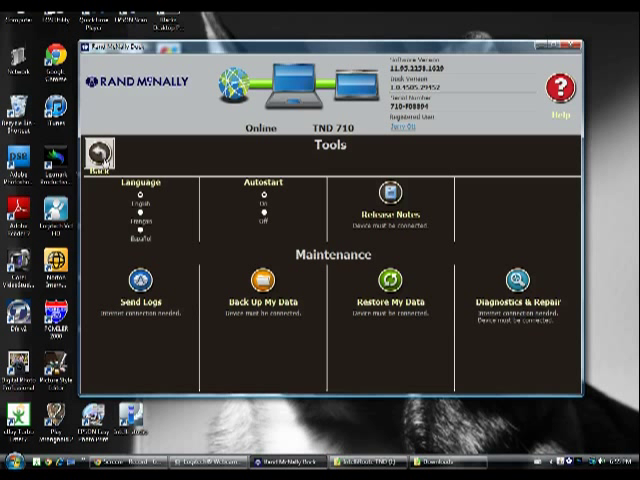
left_click(98, 160)
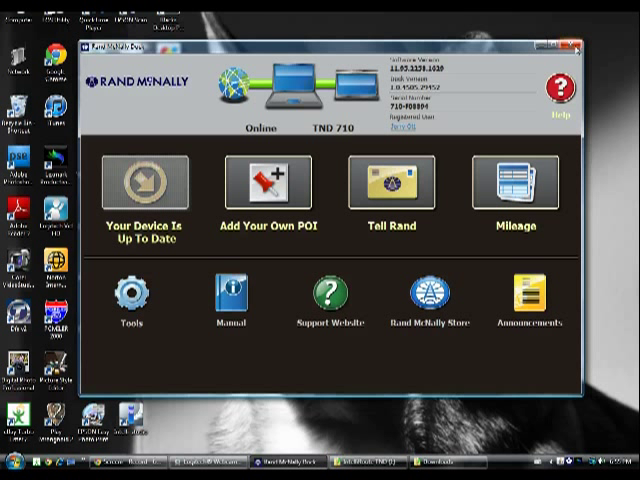